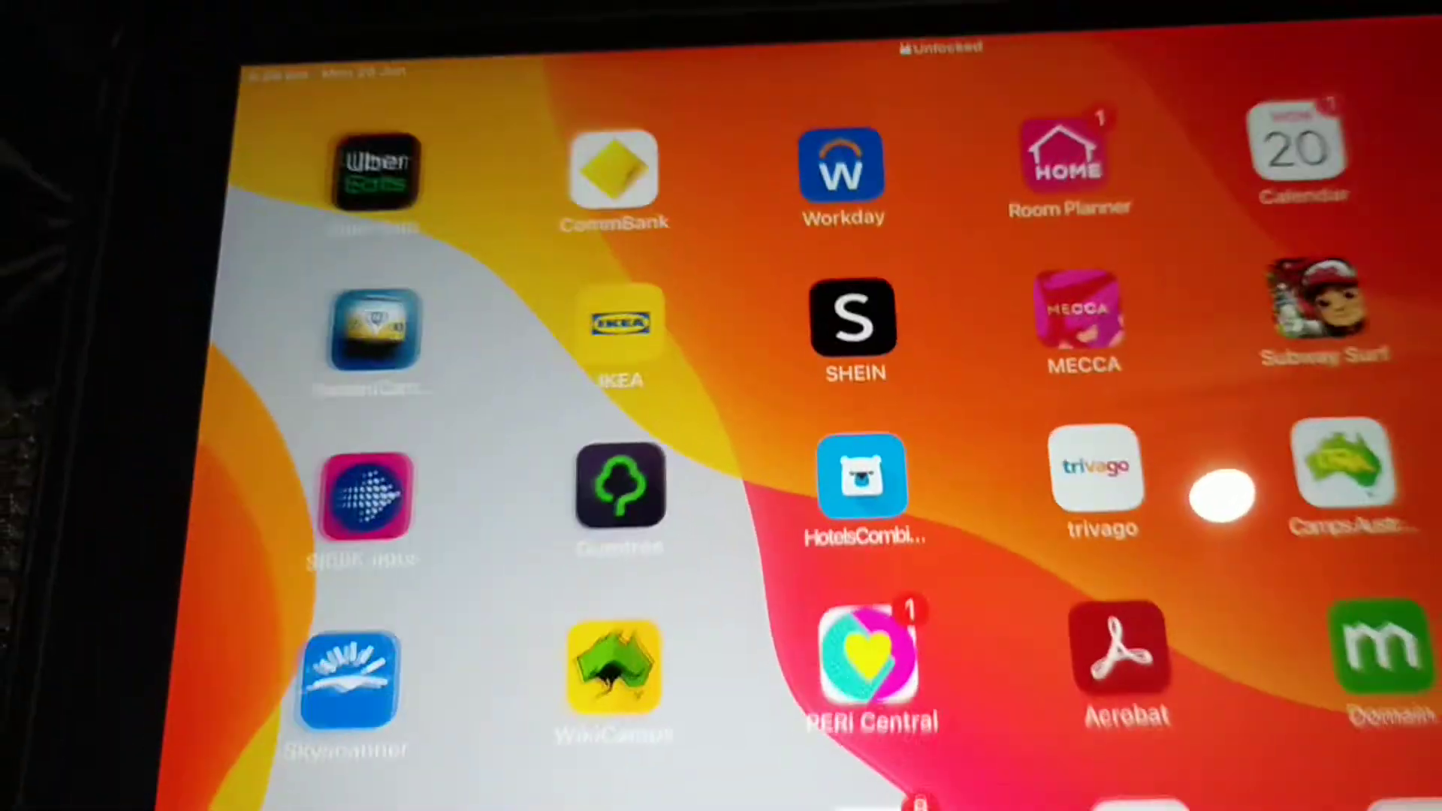
Step: Reach the App Store from the Home Screen and bring up its Search page
{"action": "scroll", "scroll_direction": "down", "scroll_amount": 3}
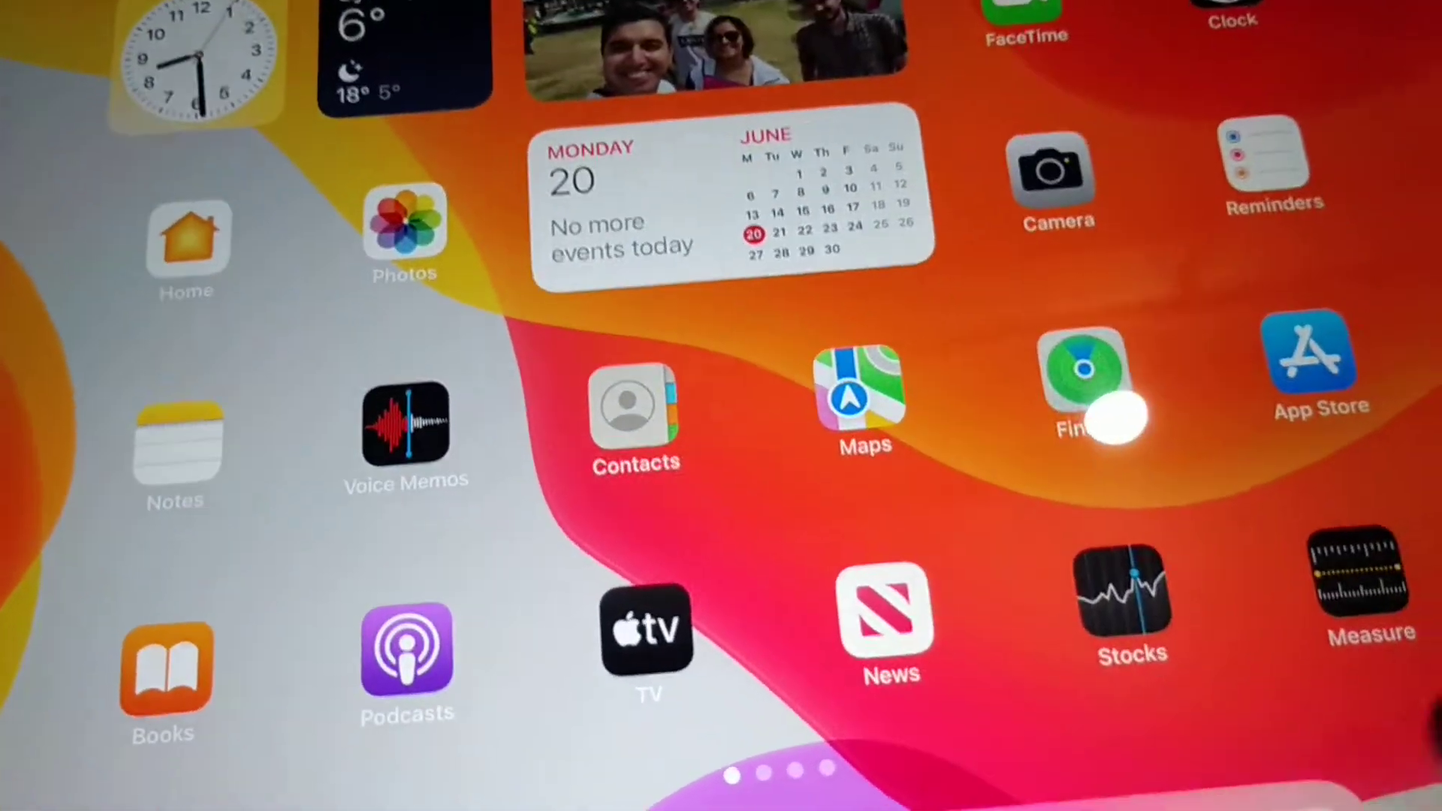
{"action": "left_click", "coordinate": [1311, 359]}
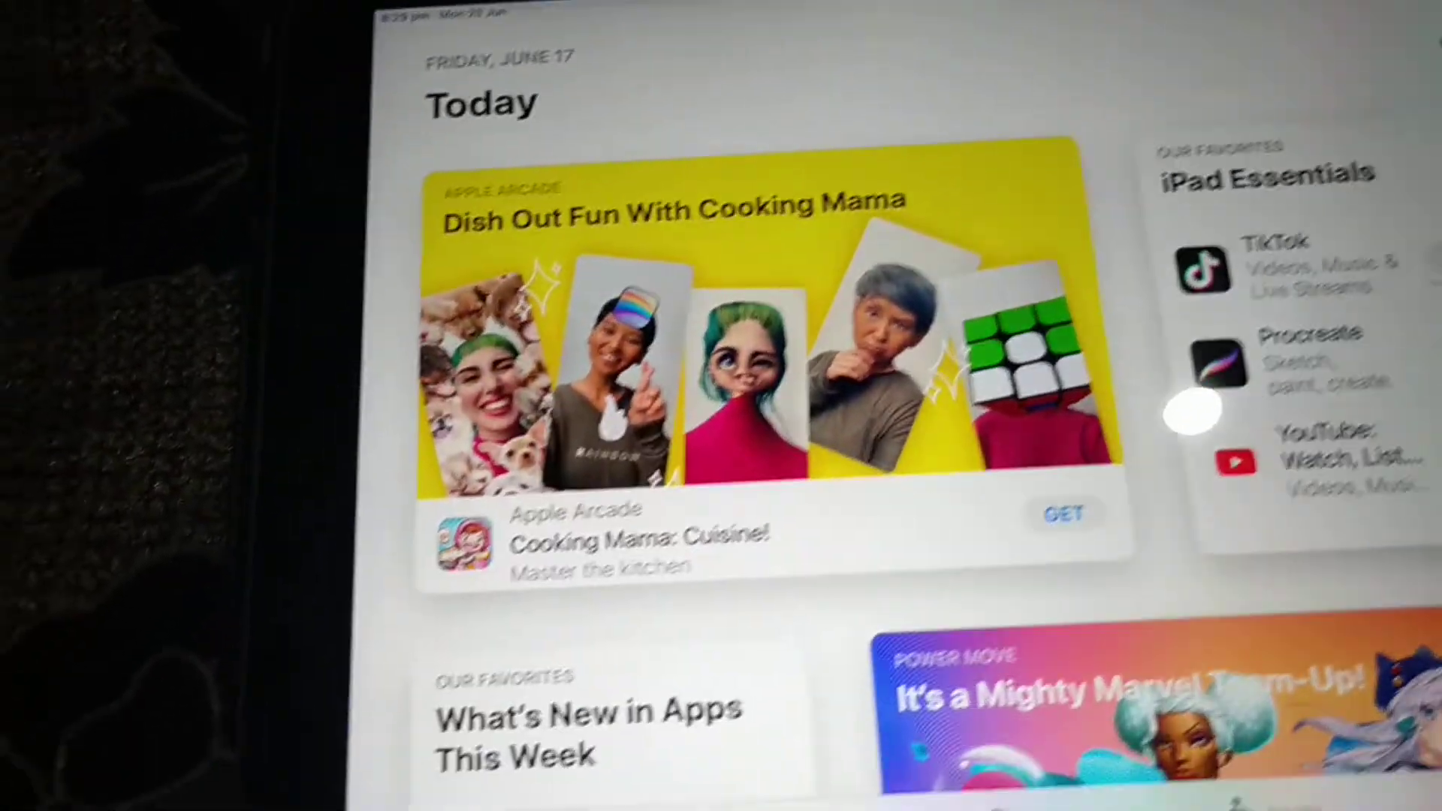
{"action": "left_click", "coordinate": [736, 189]}
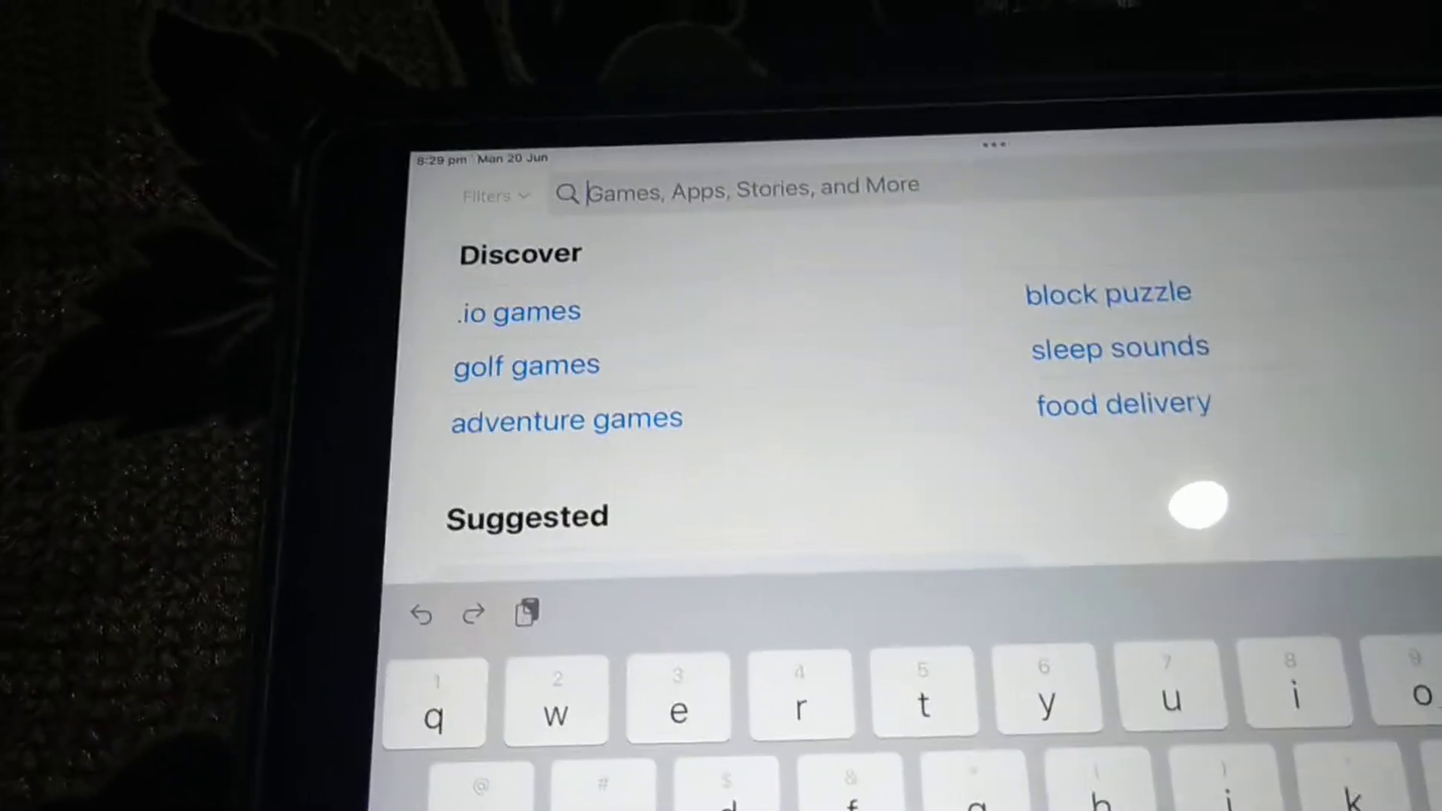
Step: Search 'minecraft' and get Minecraft: Education Edition installed so its page offers Open
{"action": "type", "text": "mi"}
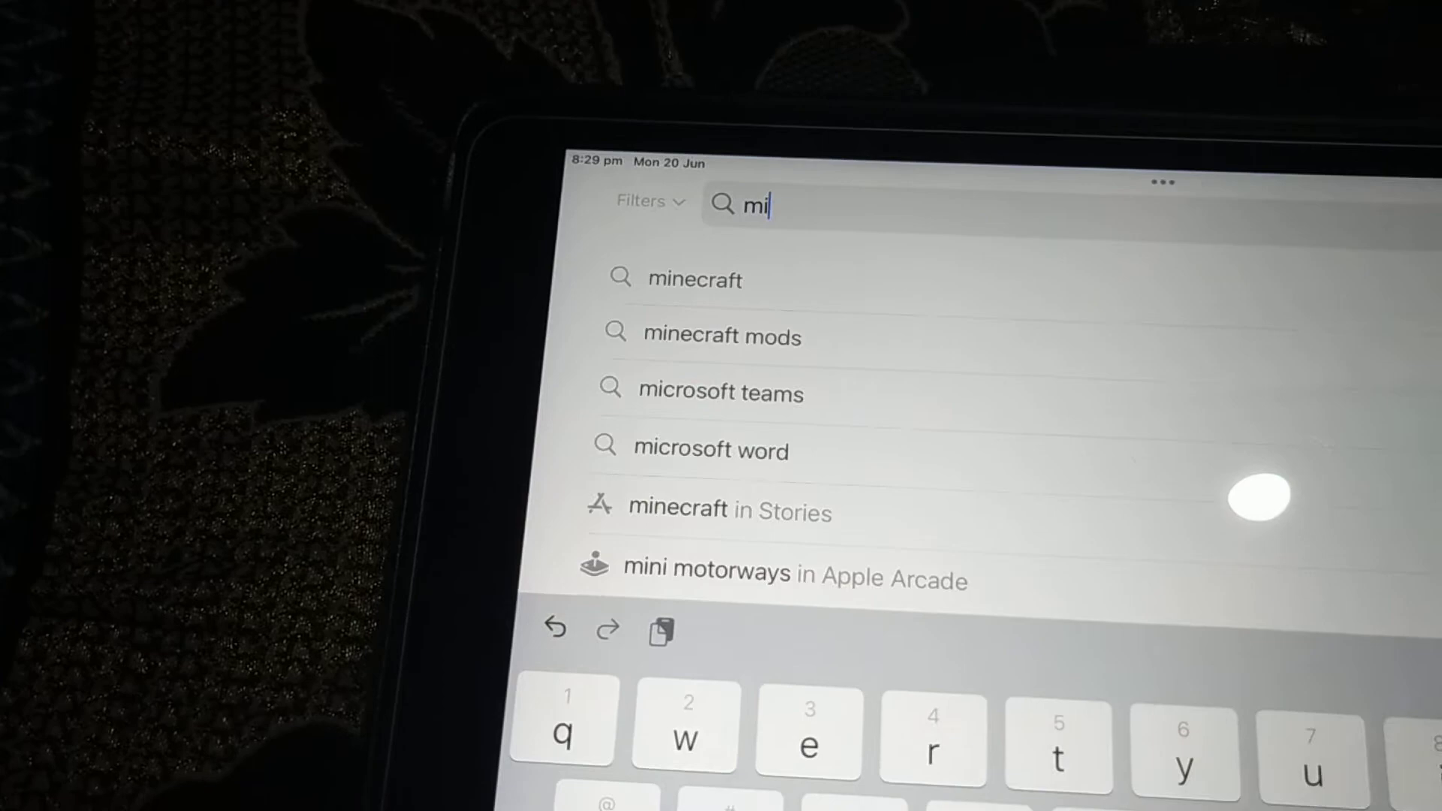
{"action": "type", "text": "n"}
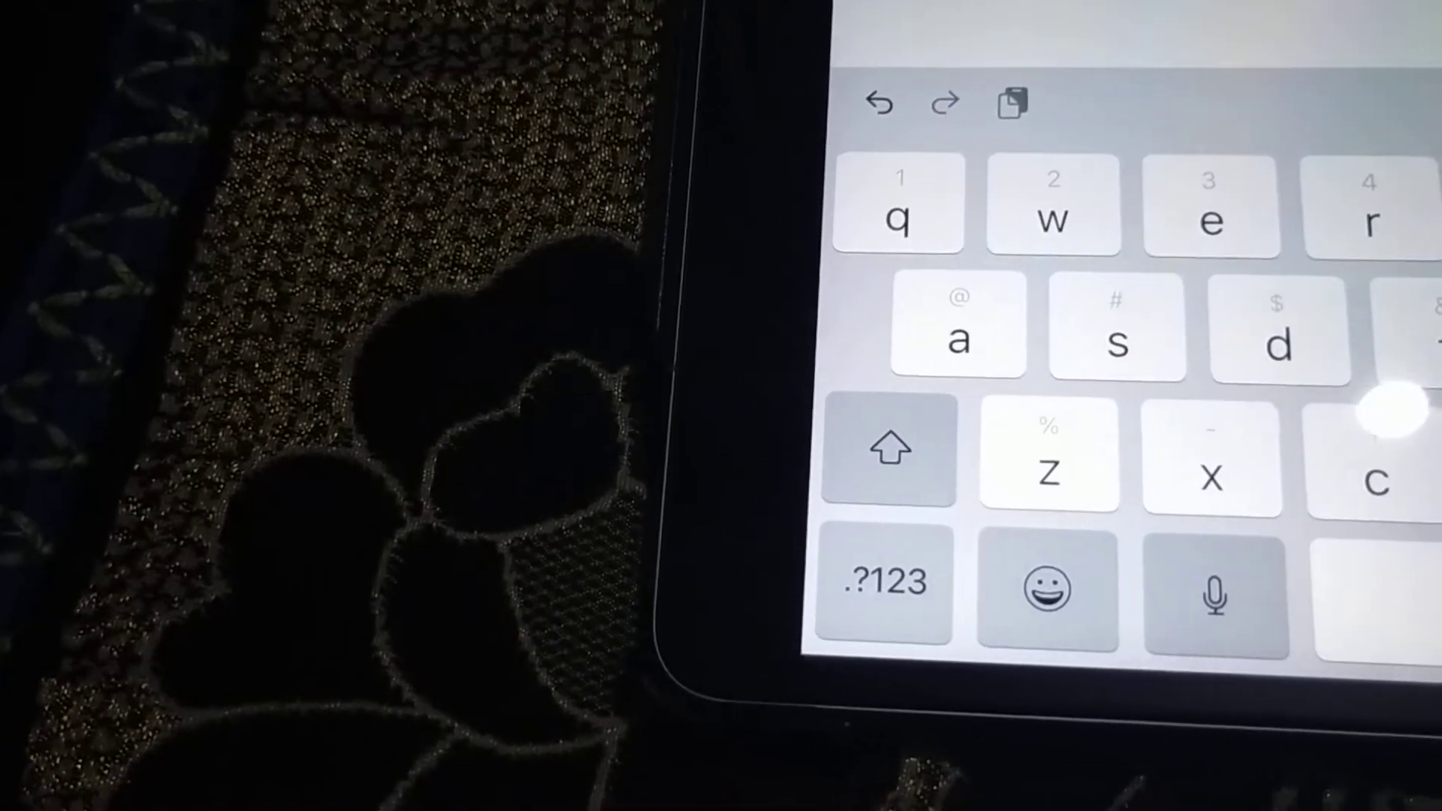
{"action": "type", "text": "m"}
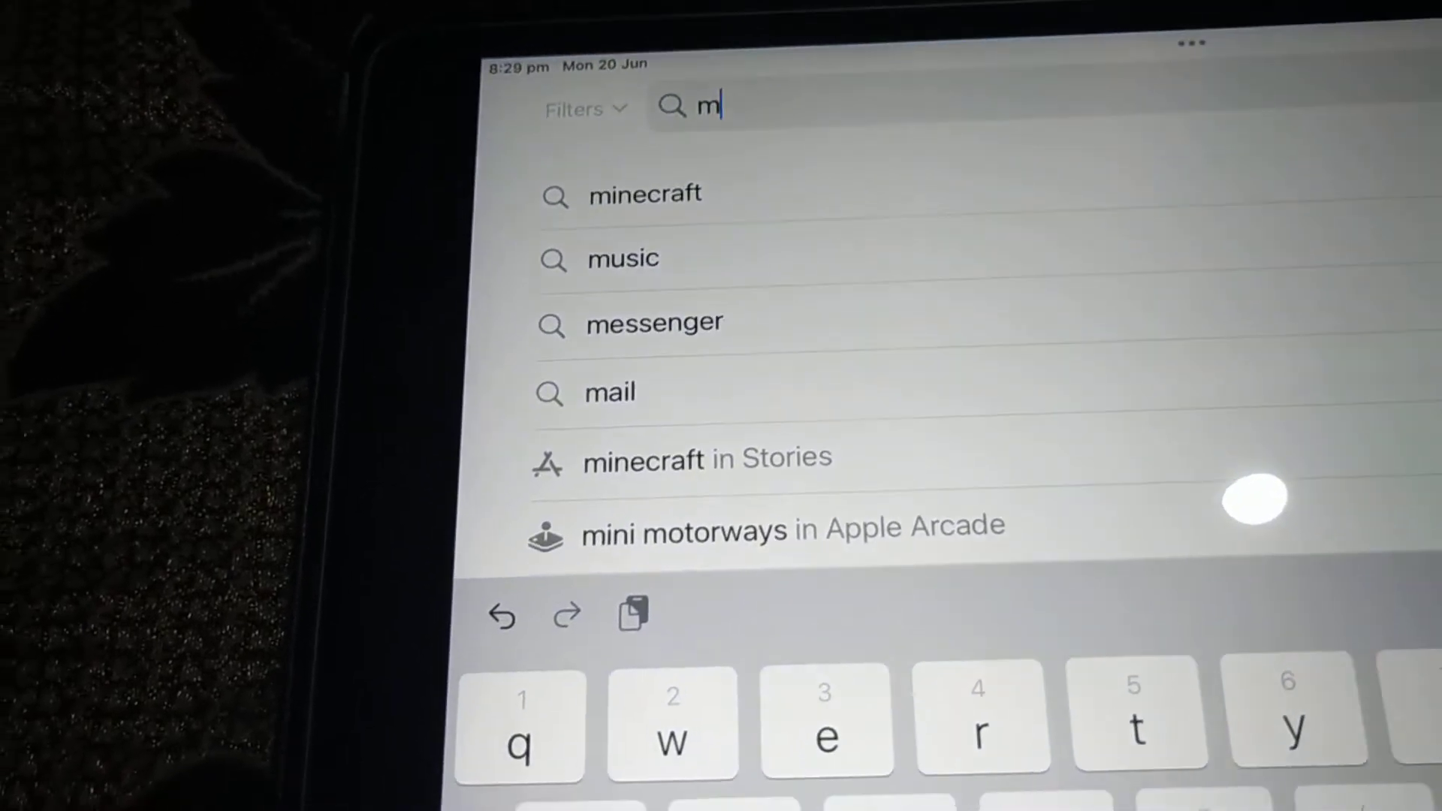
{"action": "type", "text": "in"}
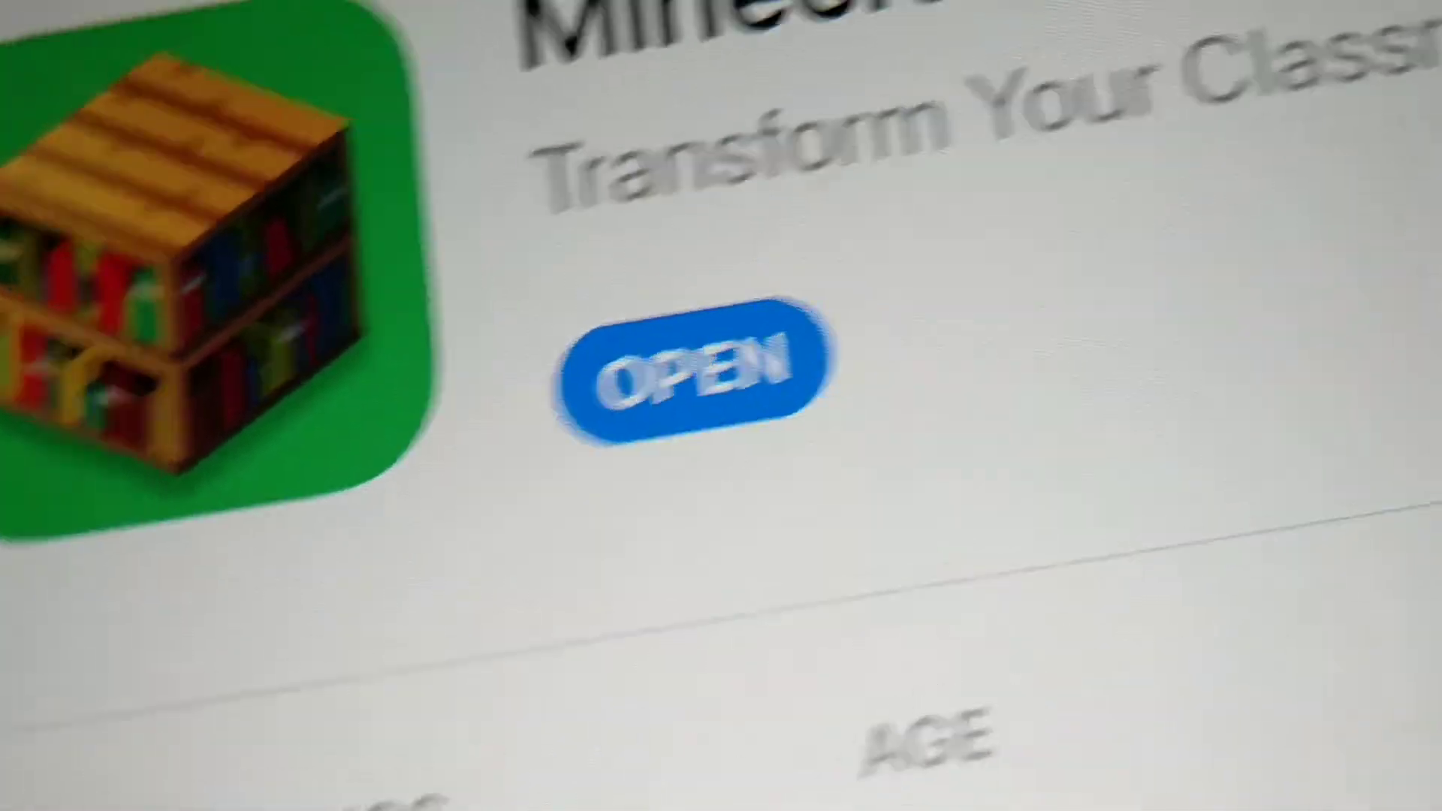
Step: Launch Minecraft: Education Edition to its welcome screen with the free demo lesson
{"action": "left_click", "coordinate": [691, 362]}
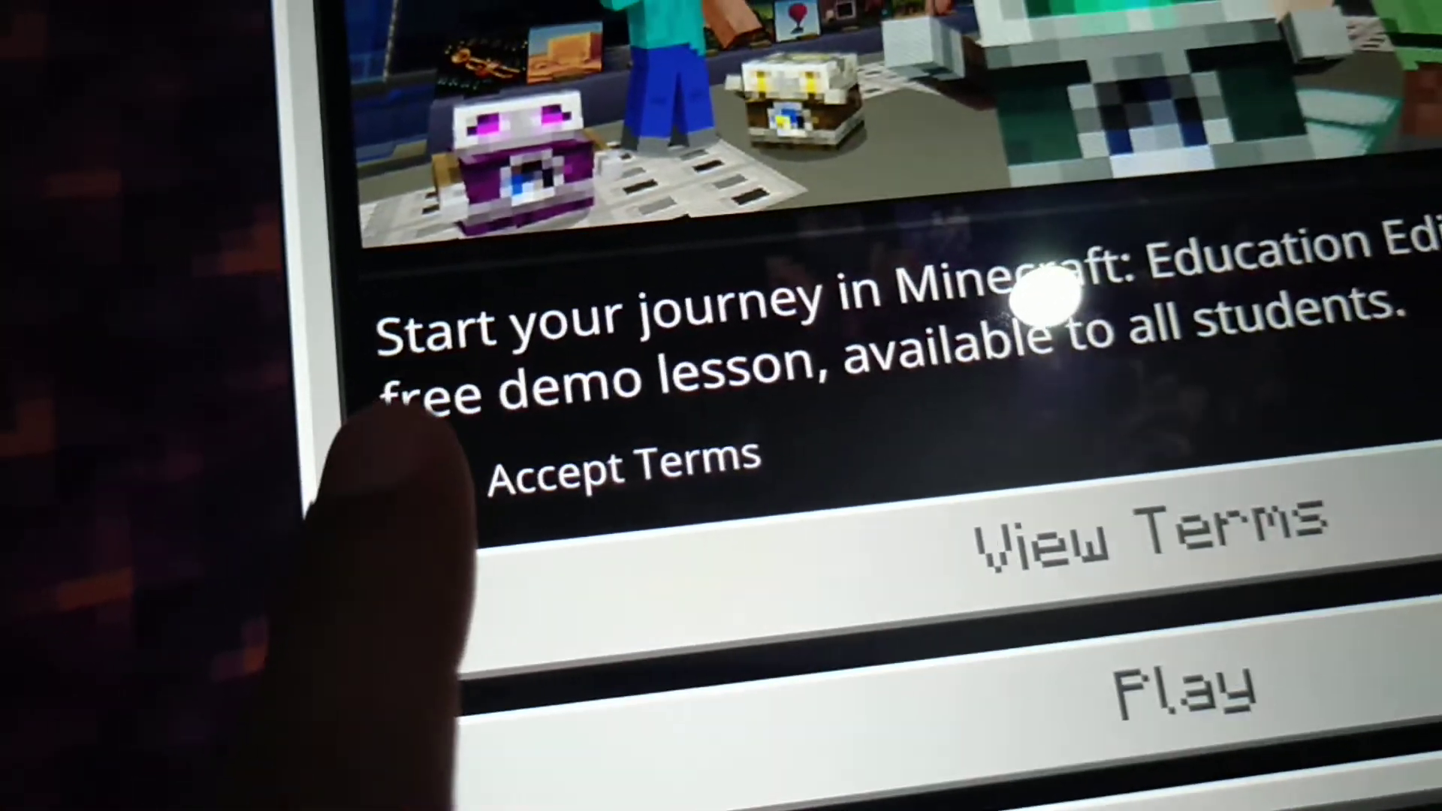
Step: Accept the demo terms and the End-User Licensing Agreement to enter the demo world
{"action": "left_click", "coordinate": [1187, 682]}
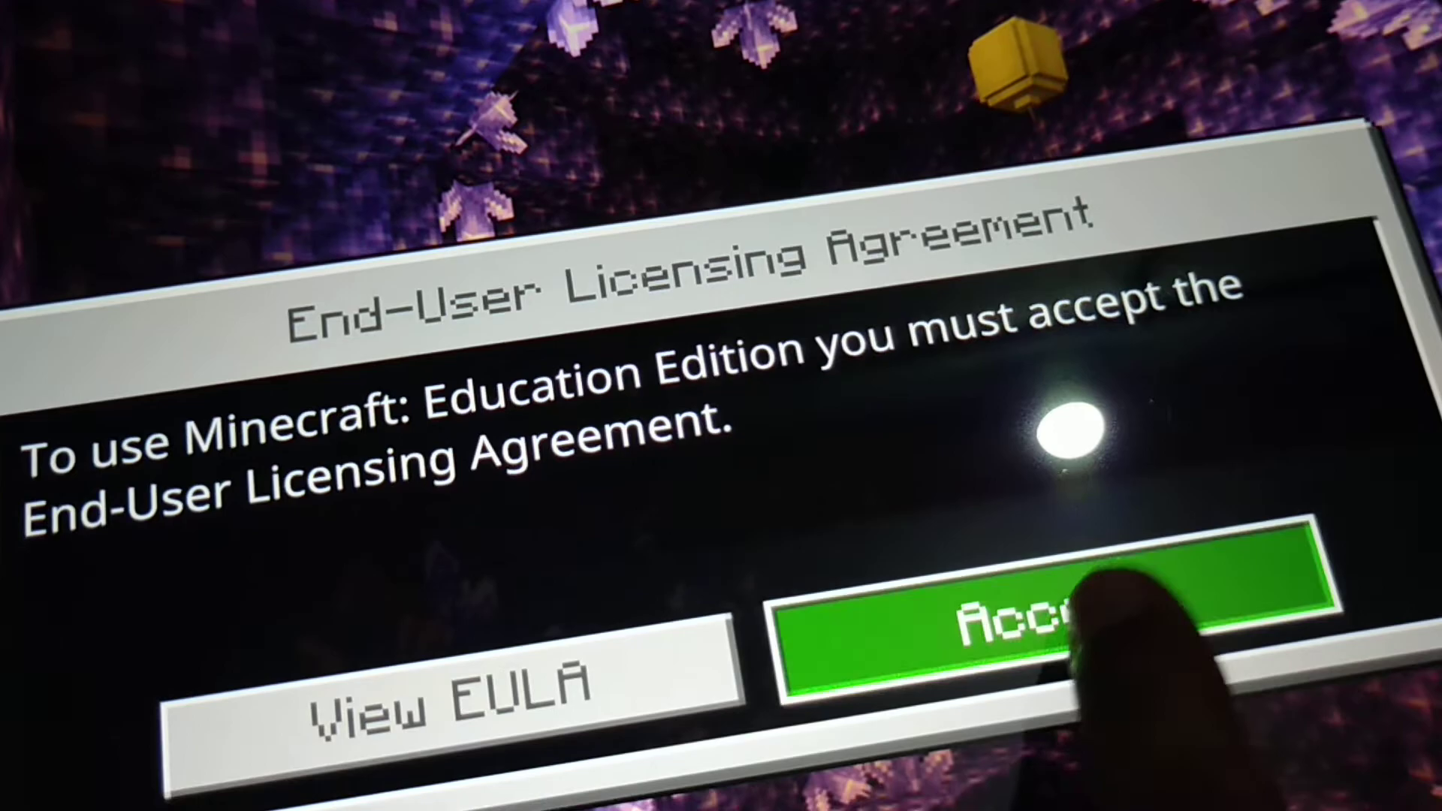
{"action": "left_click", "coordinate": [1057, 607]}
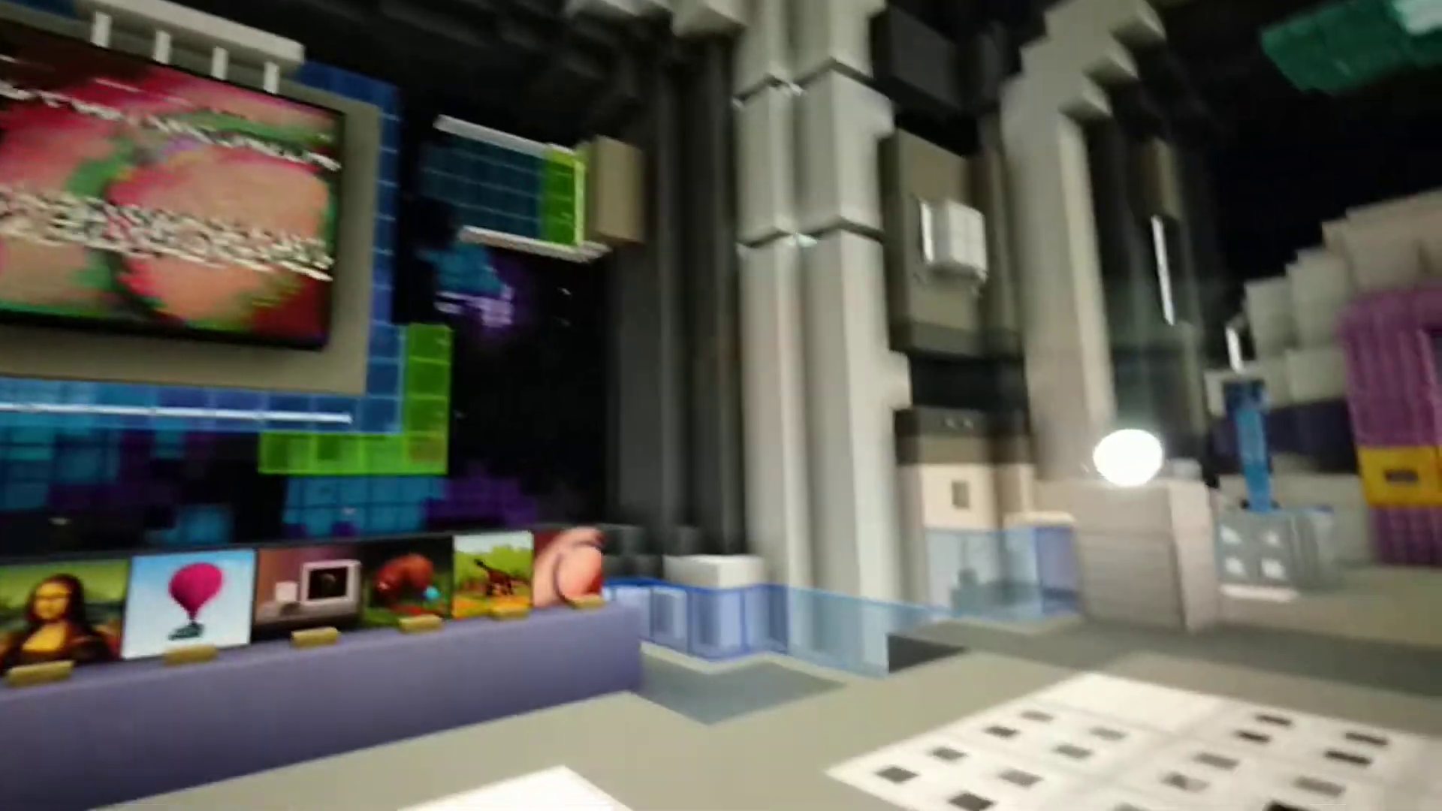